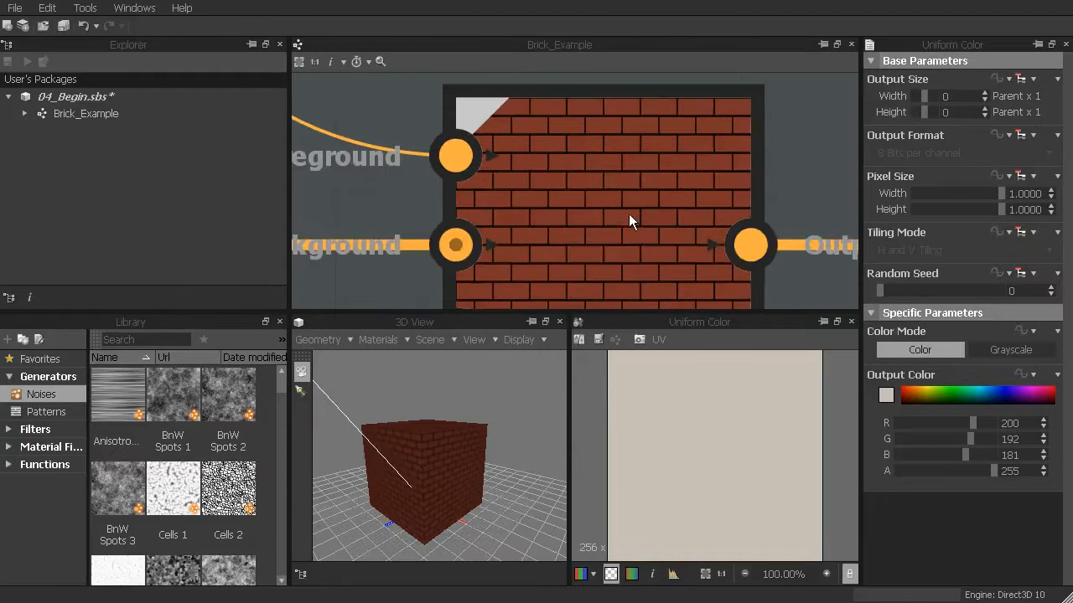
{"action": "mouse_move", "coordinate": [616, 225]}
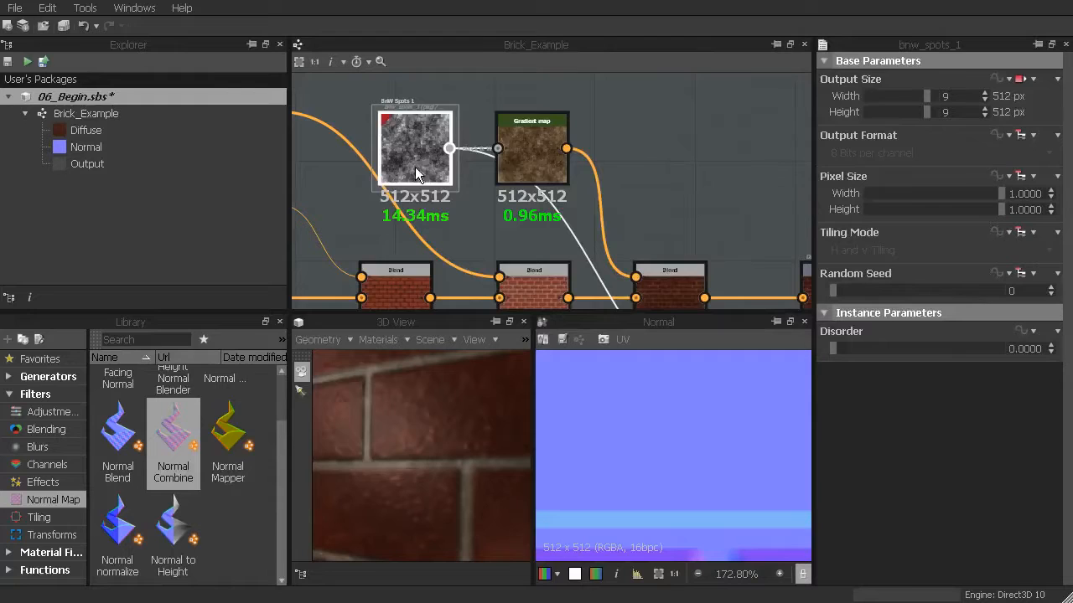
Step: Blend the Graffiti taco bitmap over the brick wall output so it shows in both previews
{"action": "scroll", "scroll_direction": "down", "scroll_amount": 3}
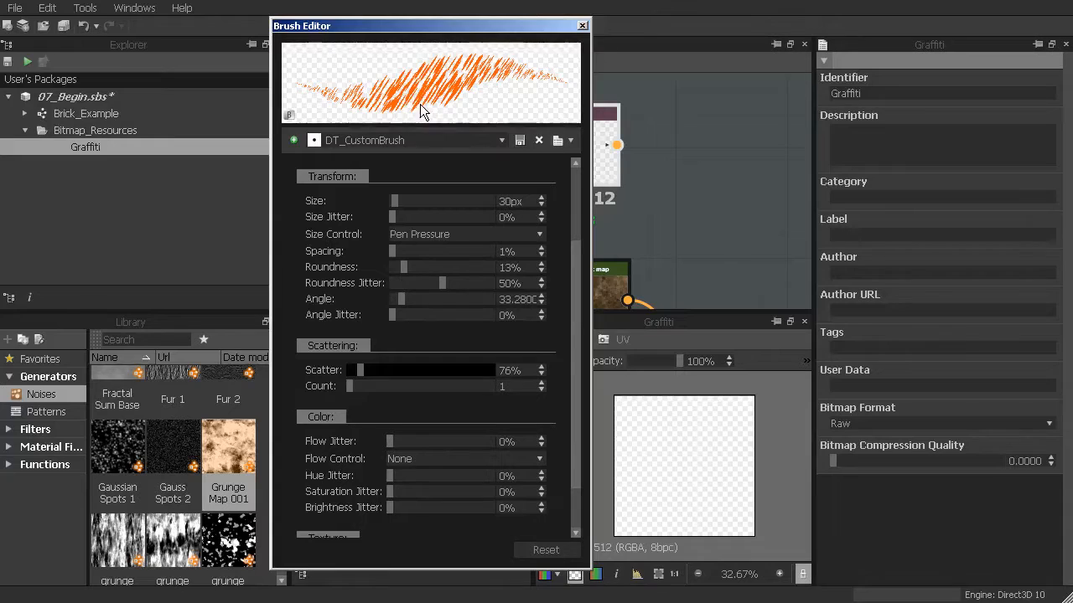
{"action": "left_click", "coordinate": [584, 26]}
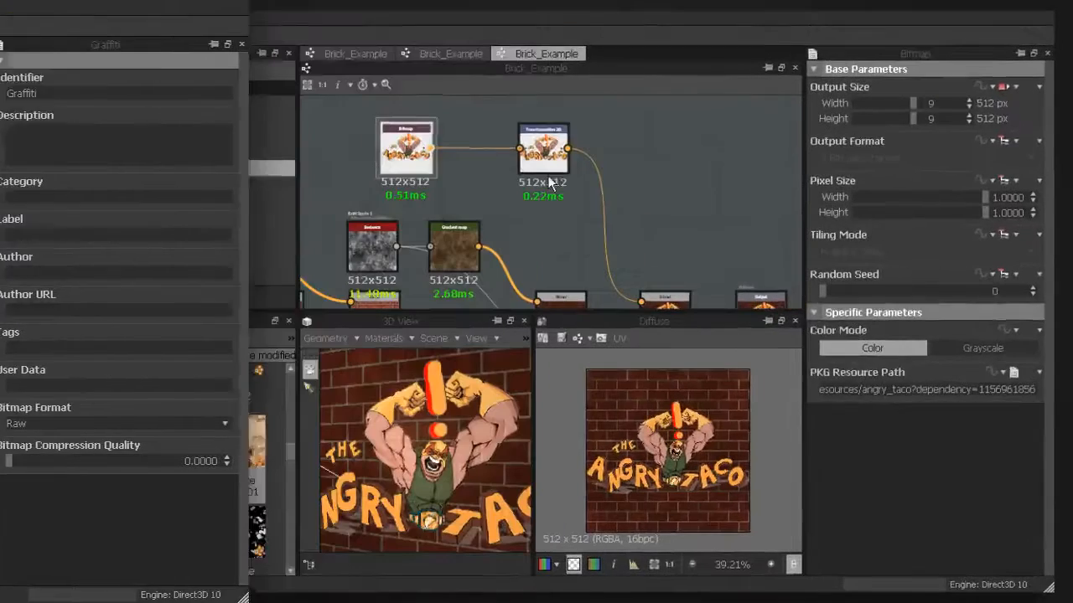